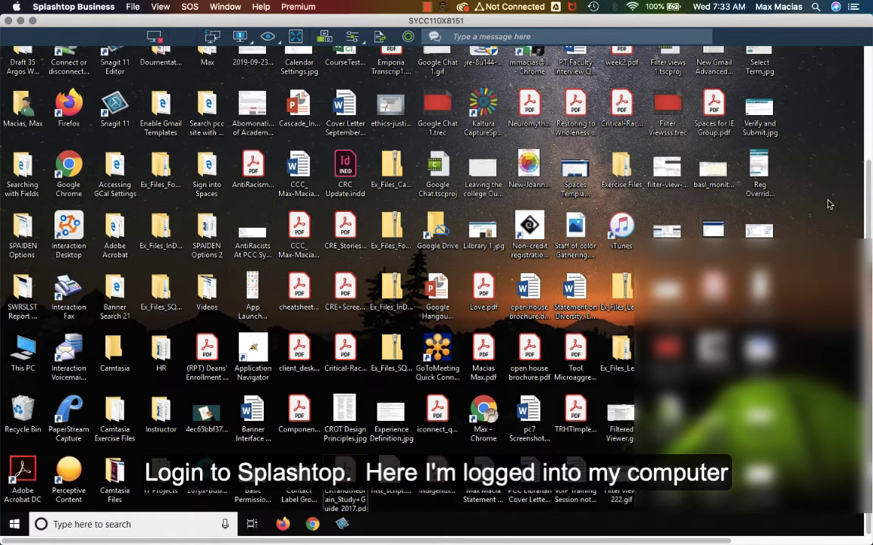
pyautogui.moveTo(821, 209)
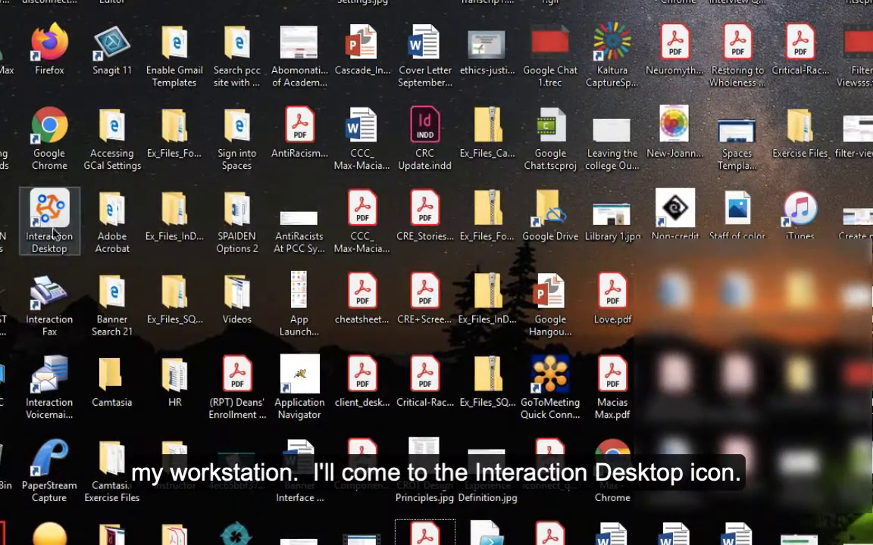
pyautogui.moveTo(48, 212)
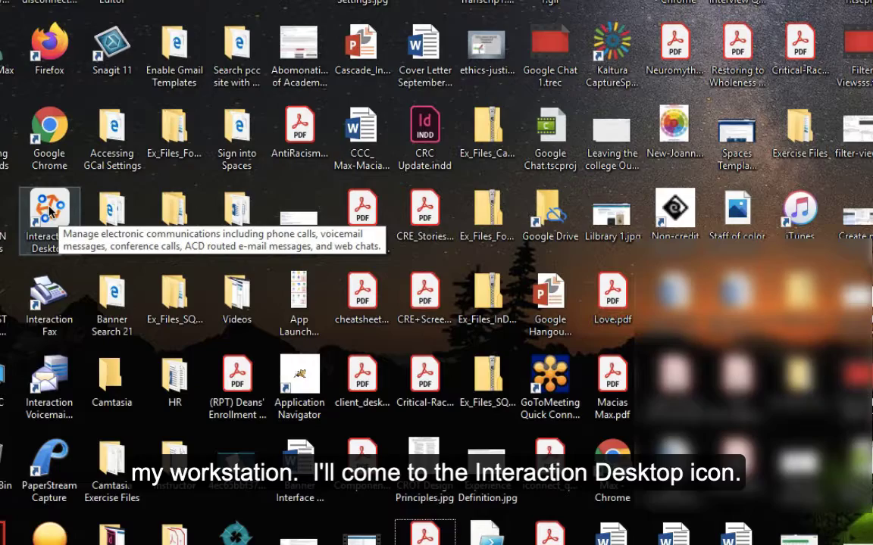
# - Launch Interaction Desktop from its desktop icon on the remote workstation
pyautogui.doubleClick(48, 212)
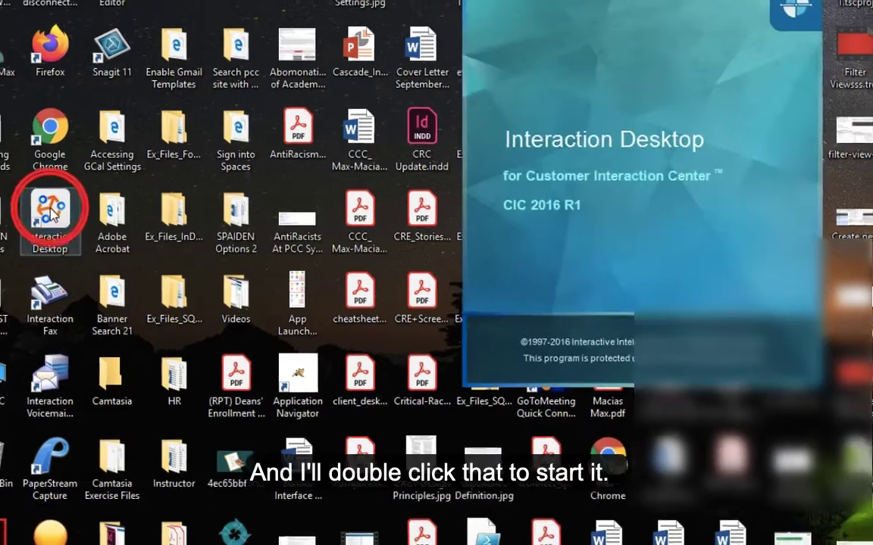
pyautogui.doubleClick(50, 212)
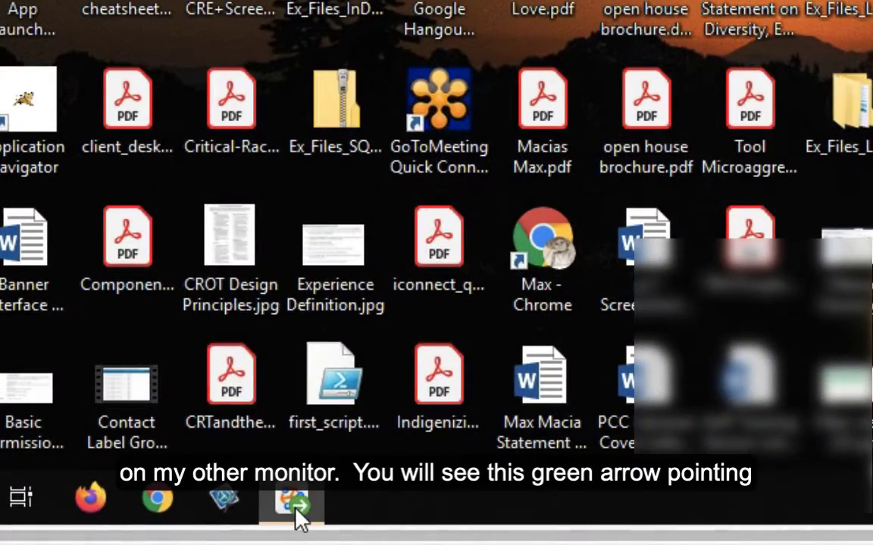
pyautogui.click(291, 503)
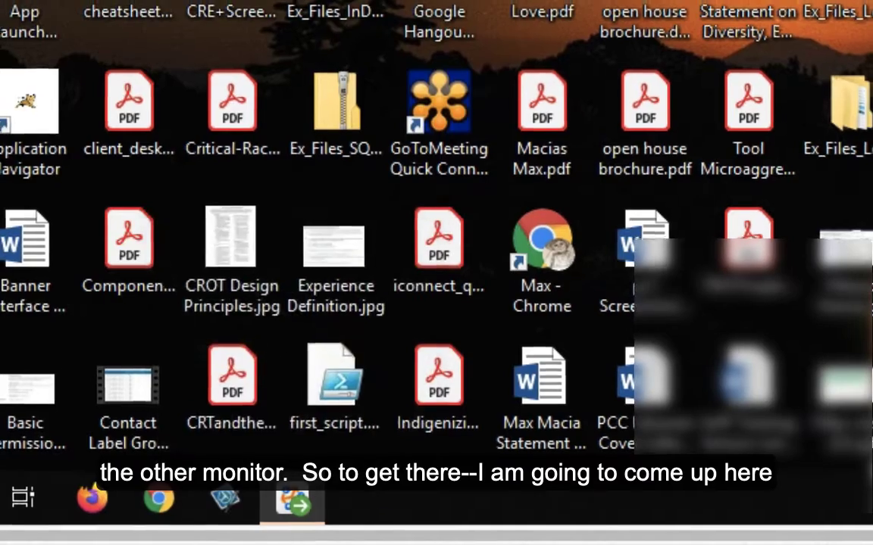
pyautogui.click(250, 36)
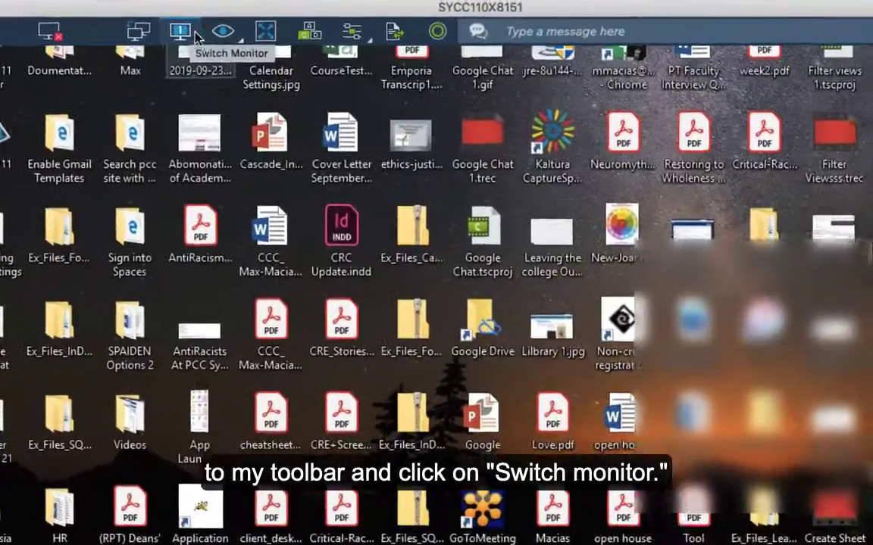
# - Switch the view to monitor 2 - DELL P2211H and maximize the Interaction Desktop window
pyautogui.click(180, 31)
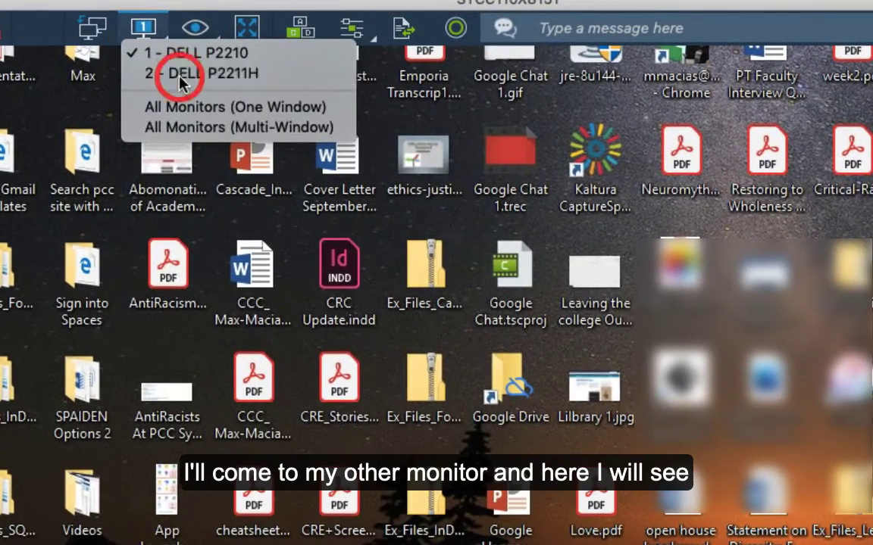
pyautogui.click(179, 73)
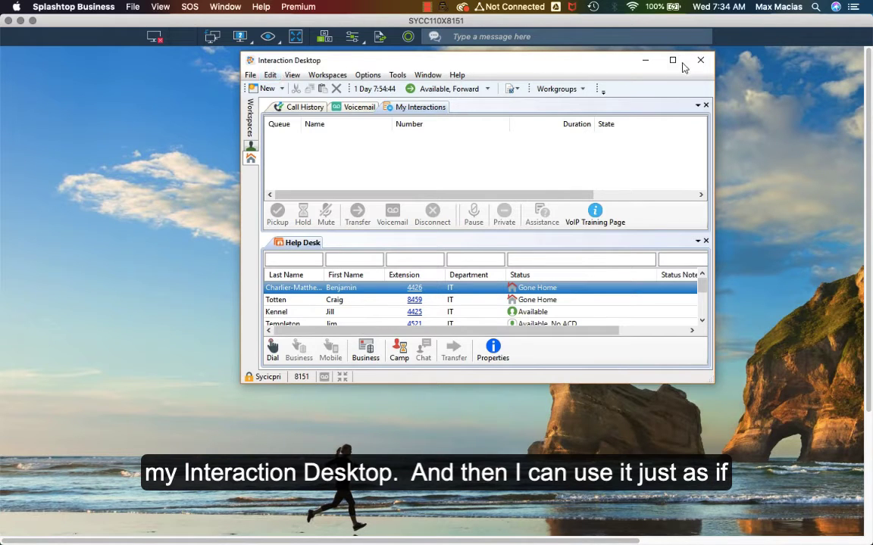
pyautogui.click(673, 61)
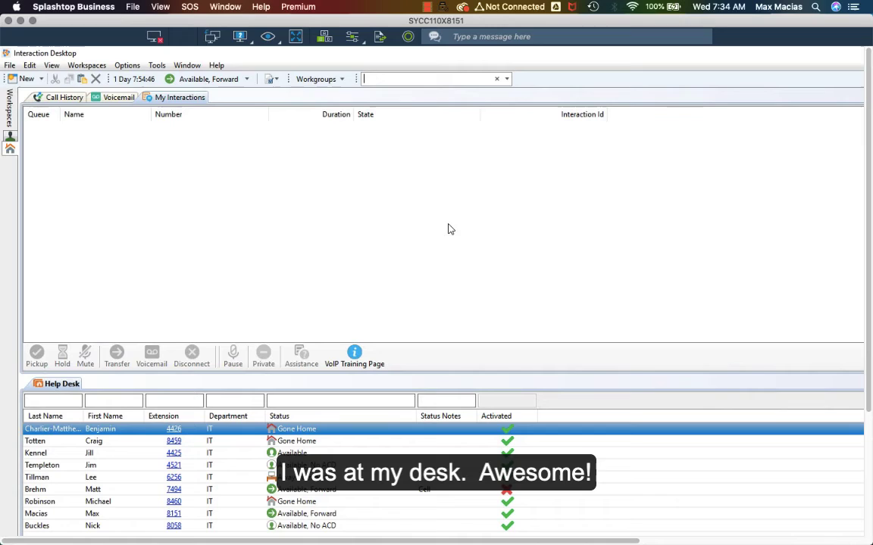
pyautogui.moveTo(447, 230)
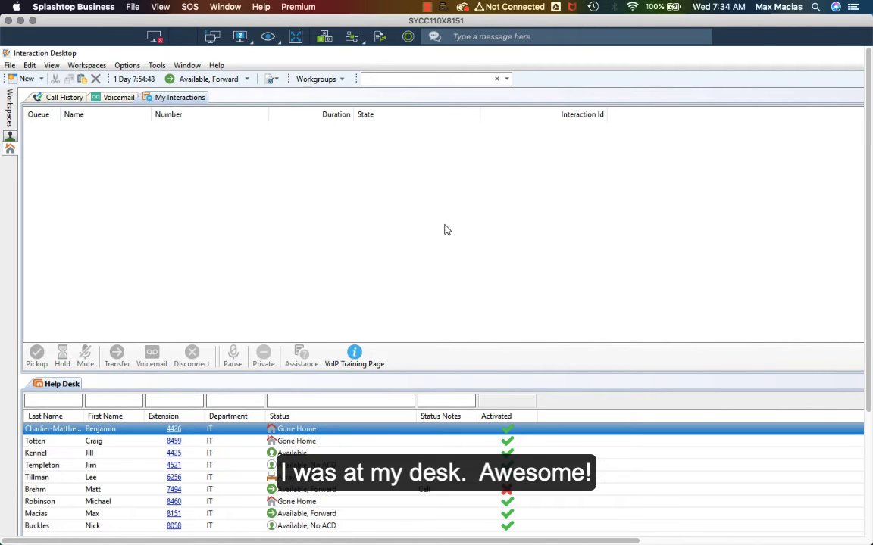